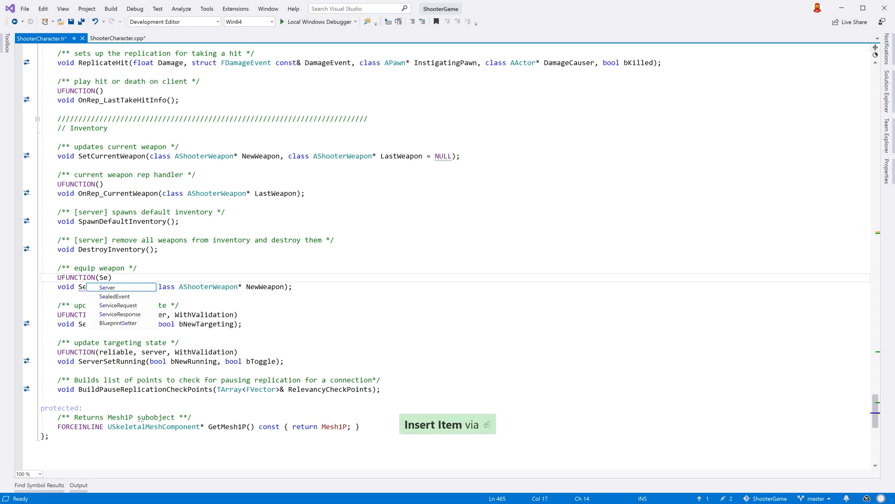
- Declare void ServerEquipWeapon(class AShooterWeapon* NewWeapon) with UFUNCTION(Server, Reliable, WithValidation) in ShooterCharacter.h
text(rver, Reliable, WithValidation)
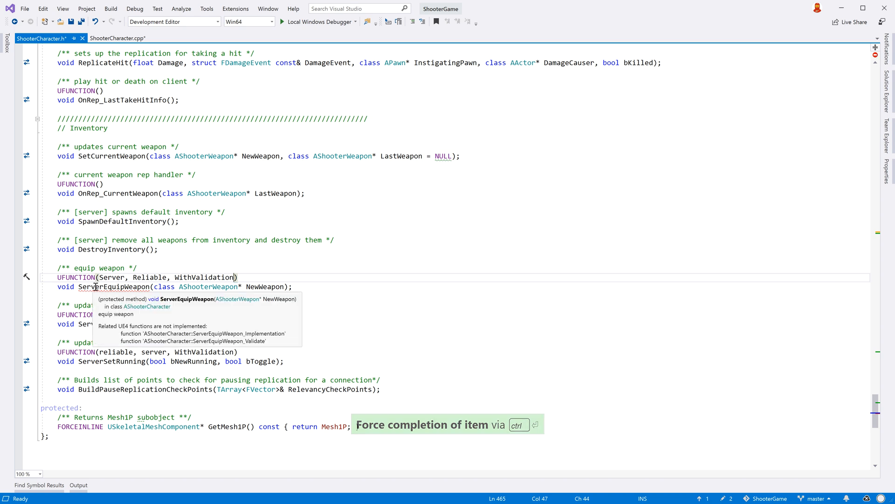
- Generate ServerEquipWeapon_Implementation calling EquipWeapon(NewWeapon) and ServerEquipWeapon_Validate returning true
click(27, 286)
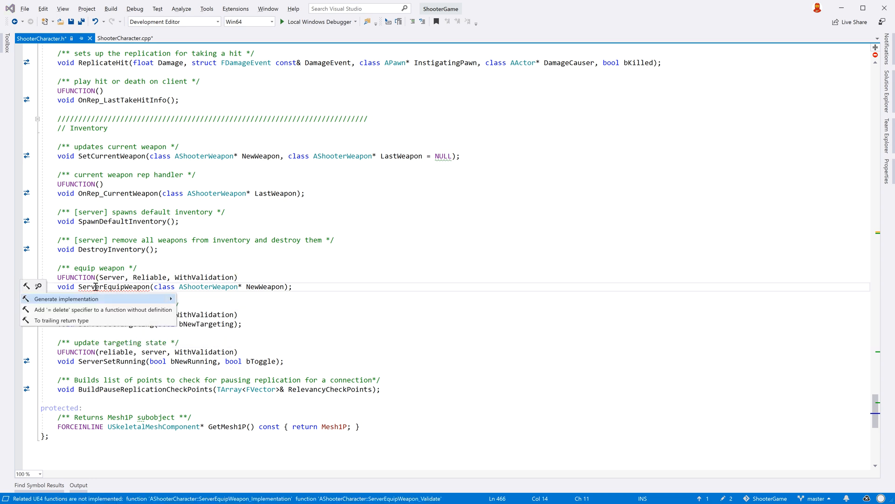
click(67, 298)
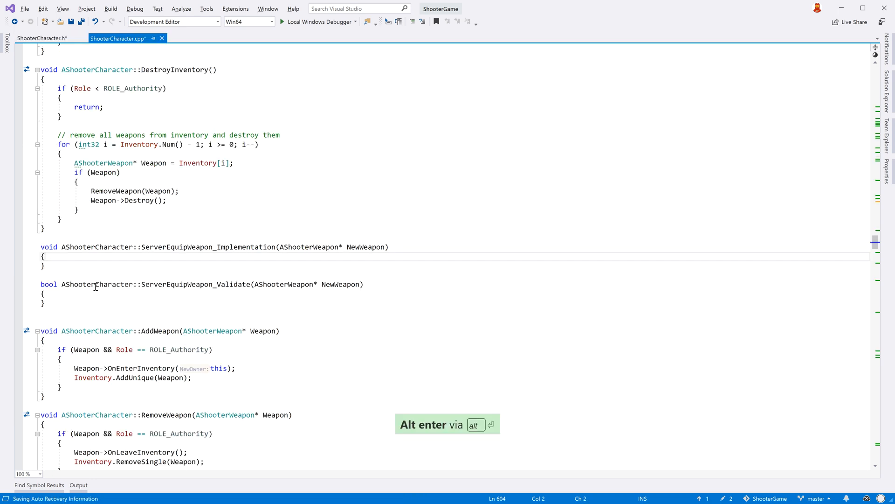
text(EqWe)
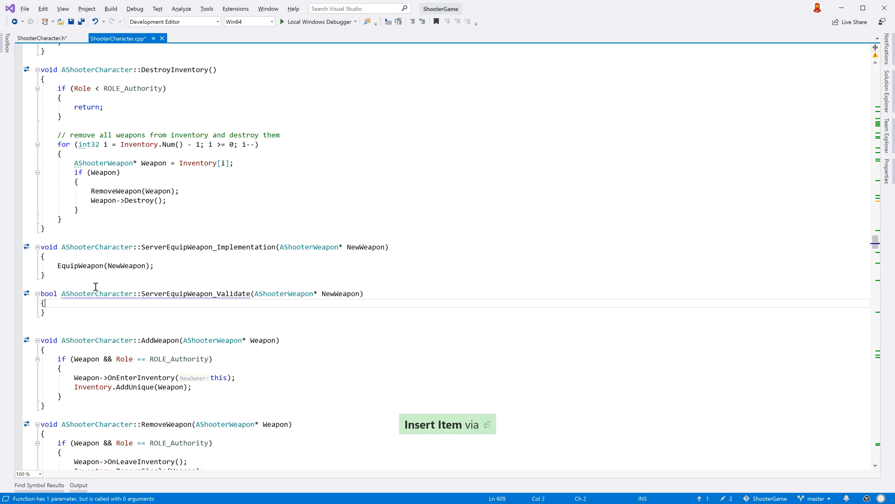
text(return true;)
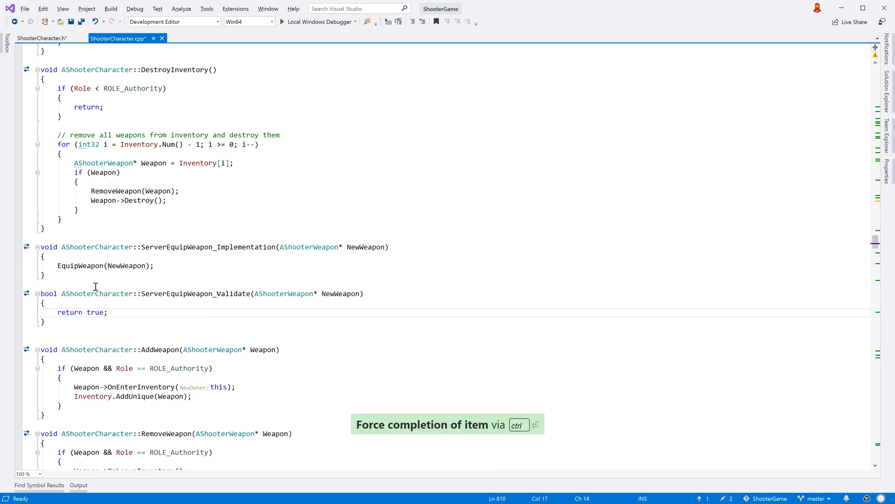
scroll(down, 3)
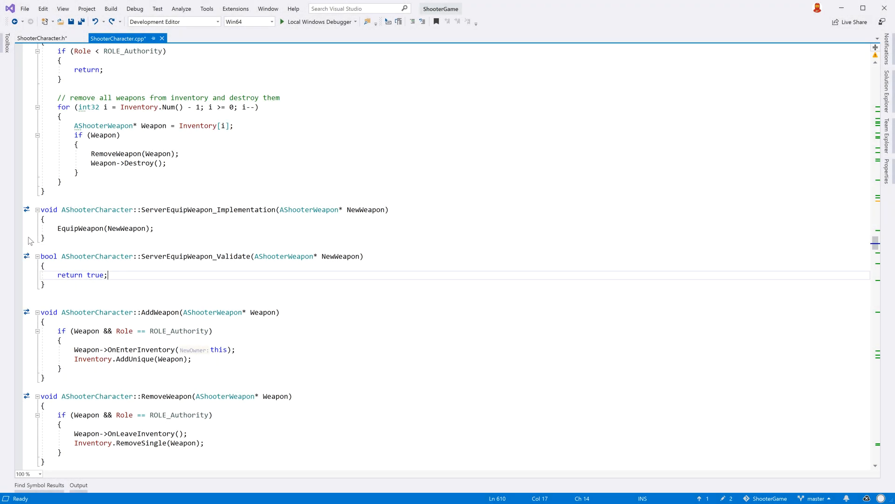
mouse_move(29, 213)
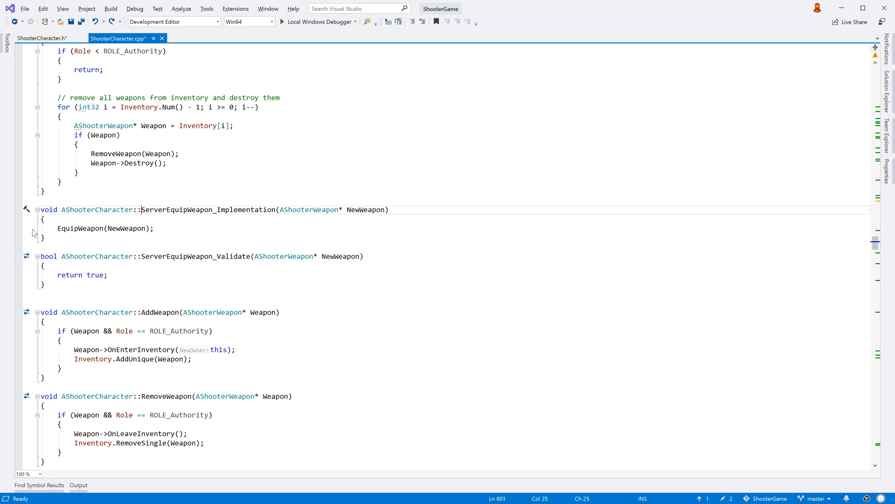
- Navigate from the ServerEquipWeapon declaration to its generated definition and list its related UE4 functions
click(42, 38)
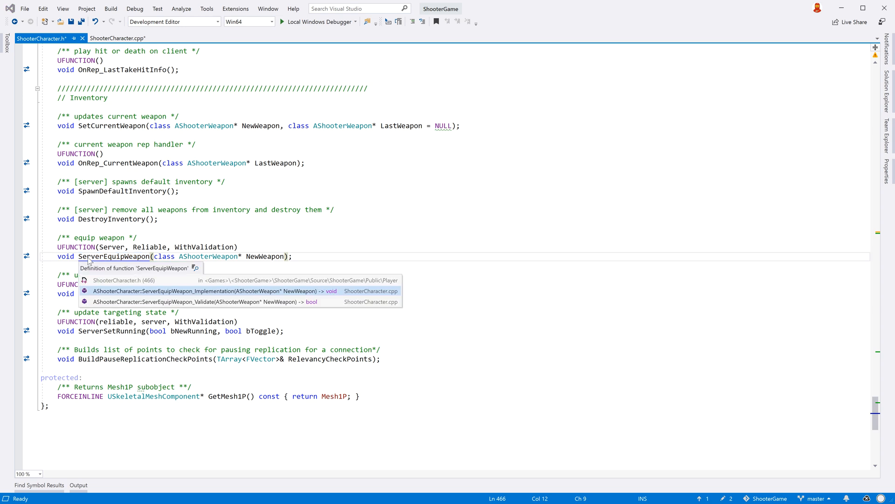
click(205, 301)
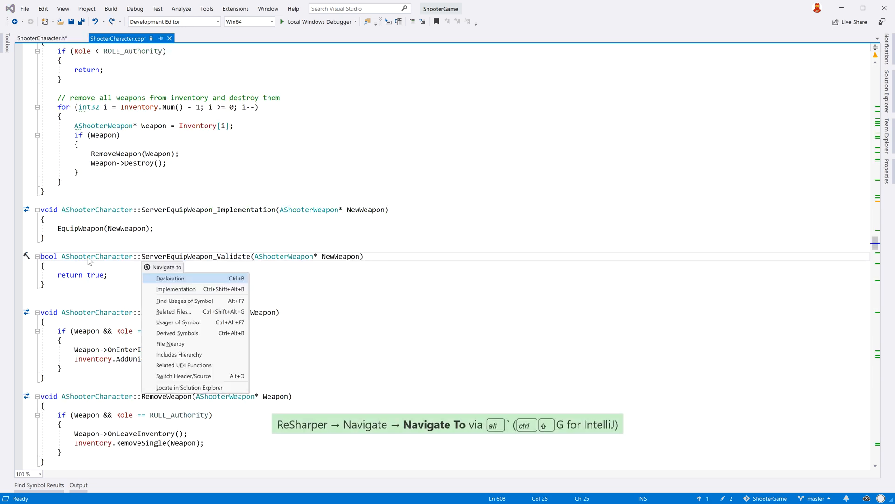
mouse_move(184, 364)
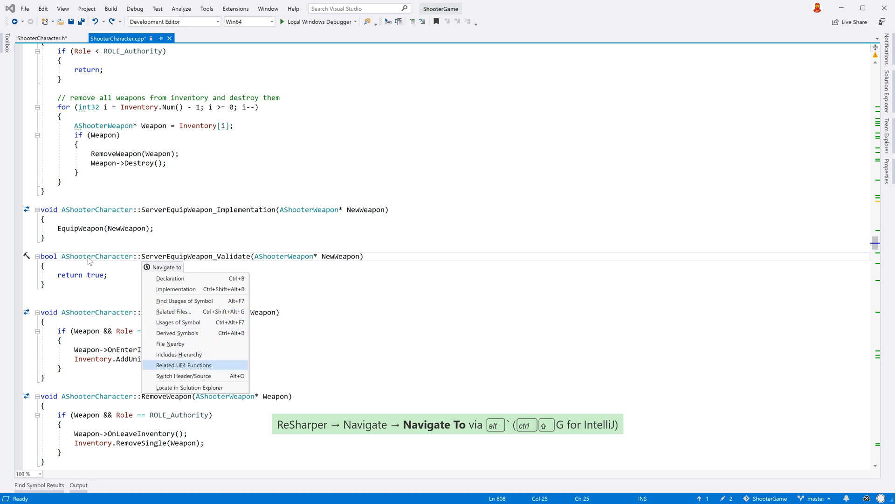
click(184, 364)
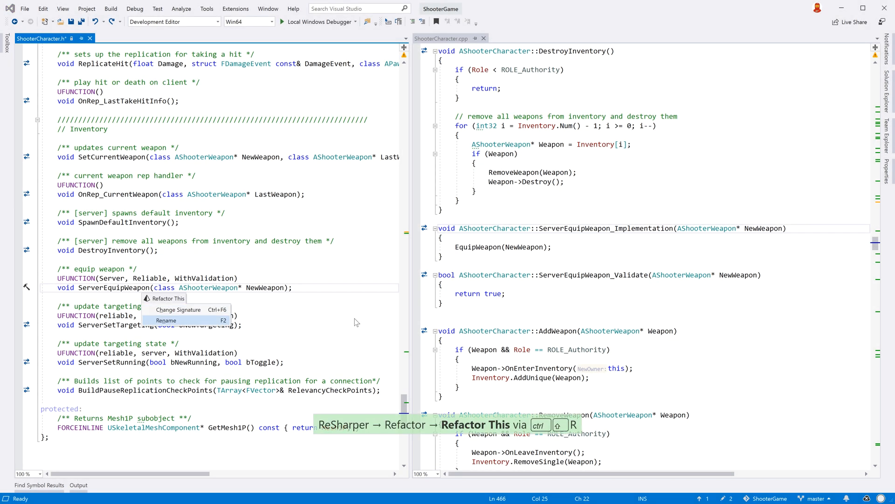
- Rename ServerEquipWeapon to ServerEquipNewWeapon, updating its _Implementation and _Validate definitions
click(166, 320)
text(New)
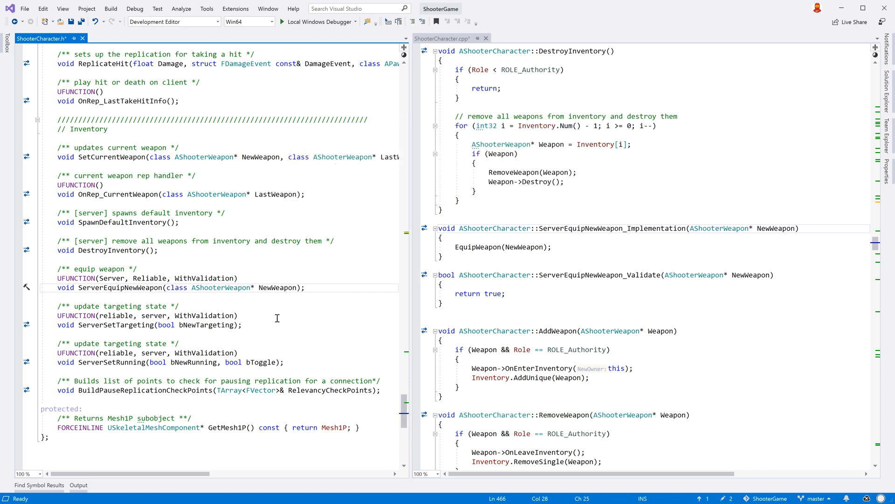
double_click(120, 287)
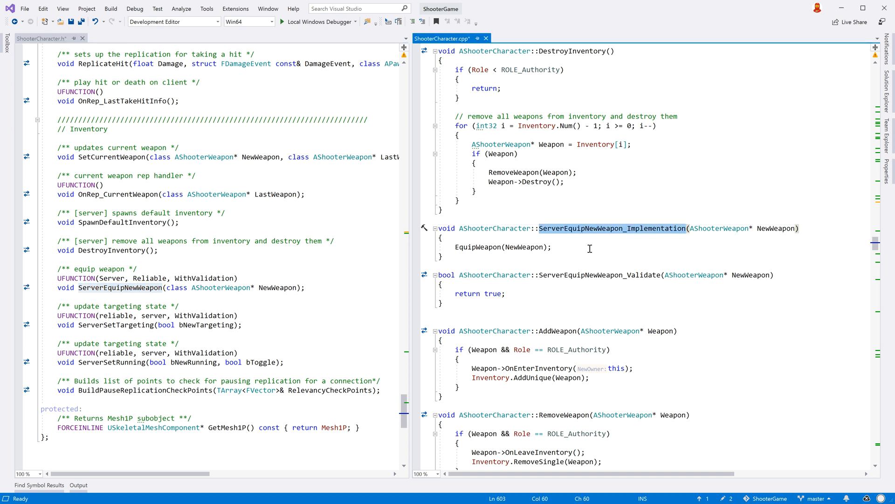
click(599, 274)
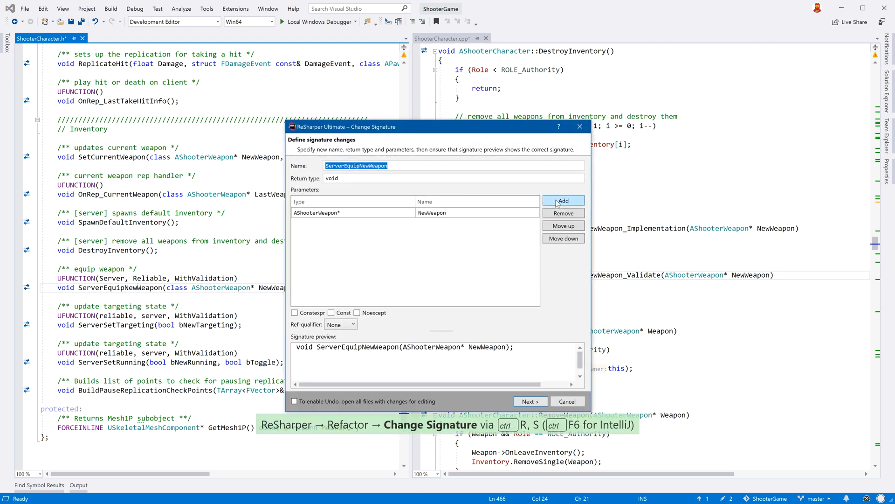
- Add a bool Activate parameter via Change Signature, then start a UFUNCTION(BlueprintNativeEvent) declaration in the header
click(563, 200)
text(A)
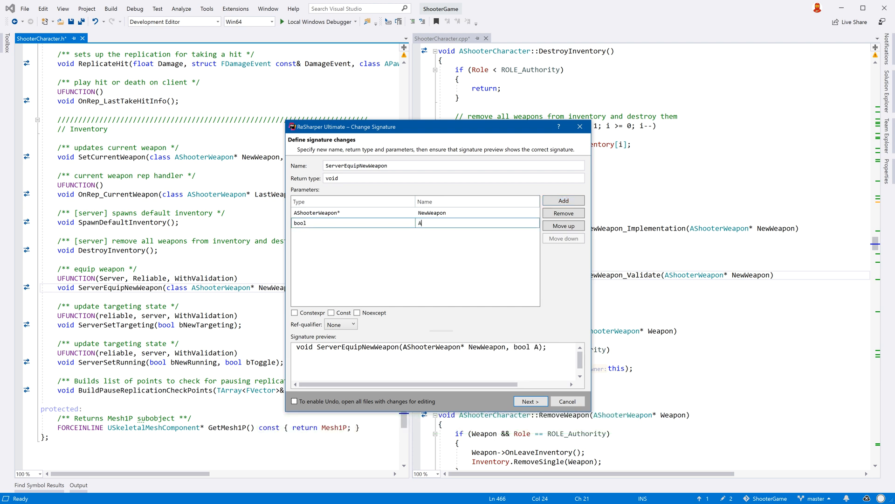
text(ctivate);)
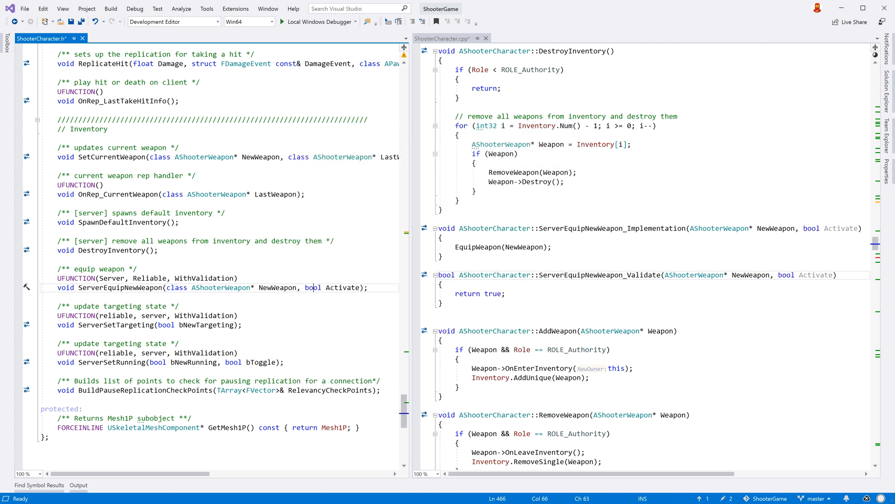
text(BlueprintNativeEvent))
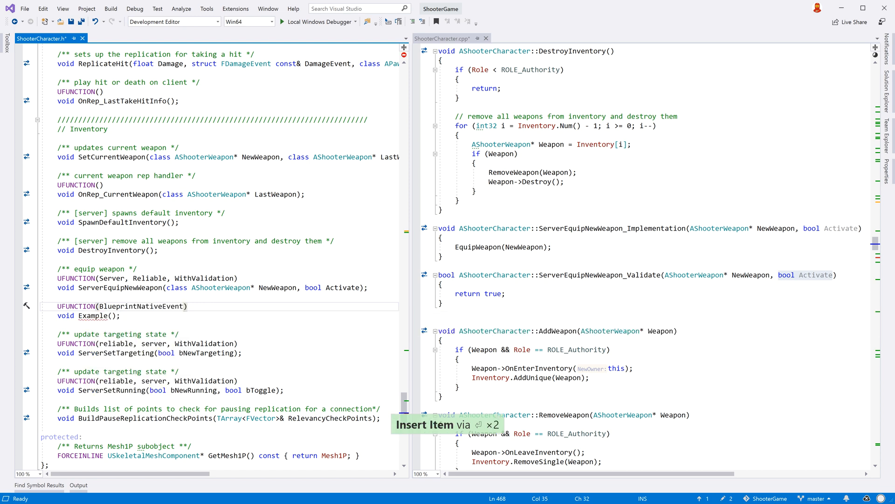
mouse_move(92, 316)
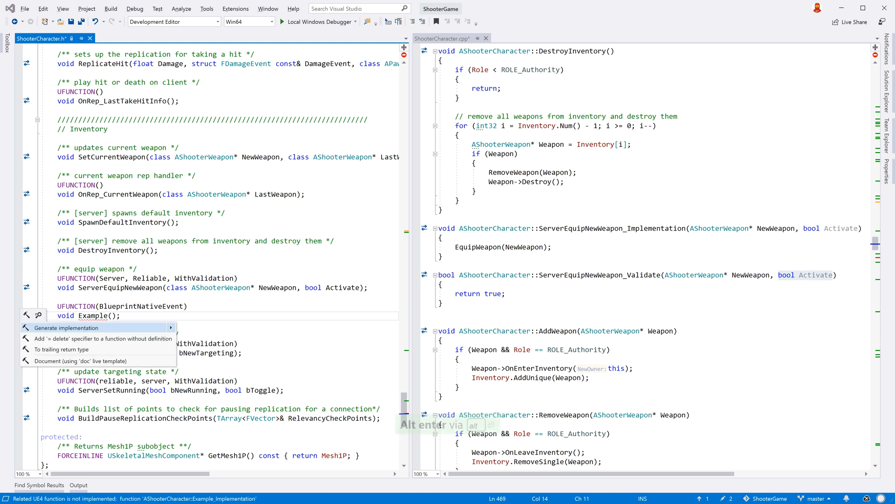
- Generate the empty Example_Implementation() definition for the BlueprintNativeEvent Example in ShooterCharacter.cpp
click(66, 327)
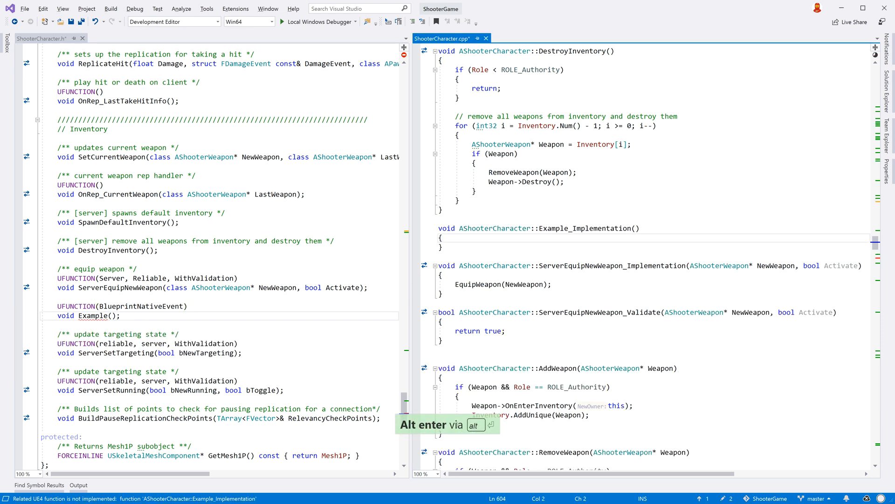
double_click(583, 227)
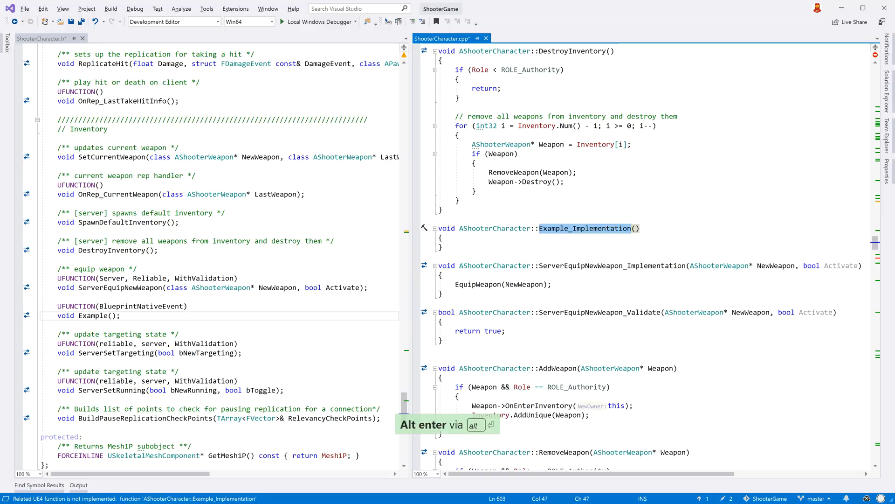